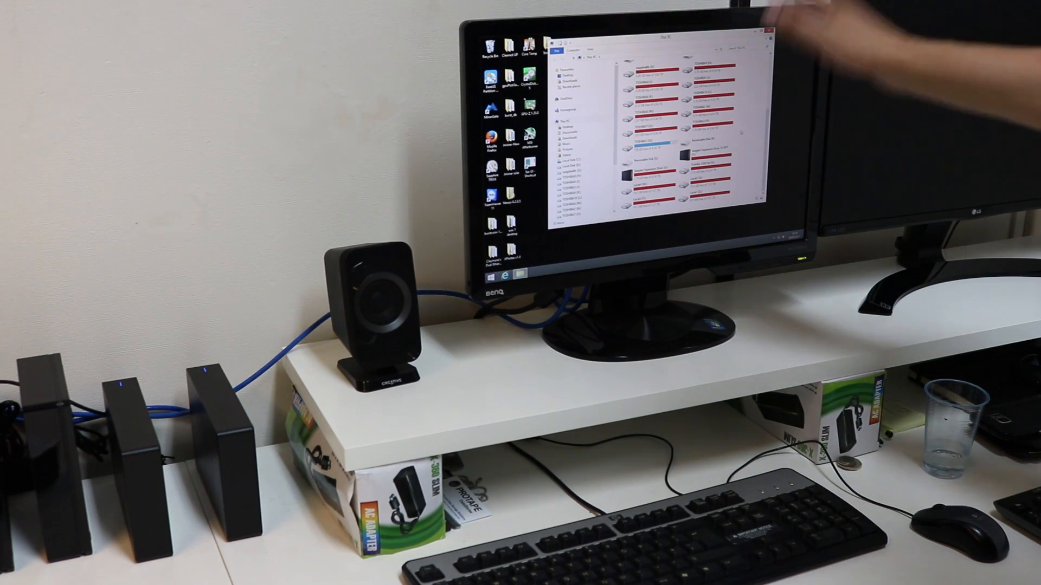
{"action": "mouse_move", "coordinate": [929, 344]}
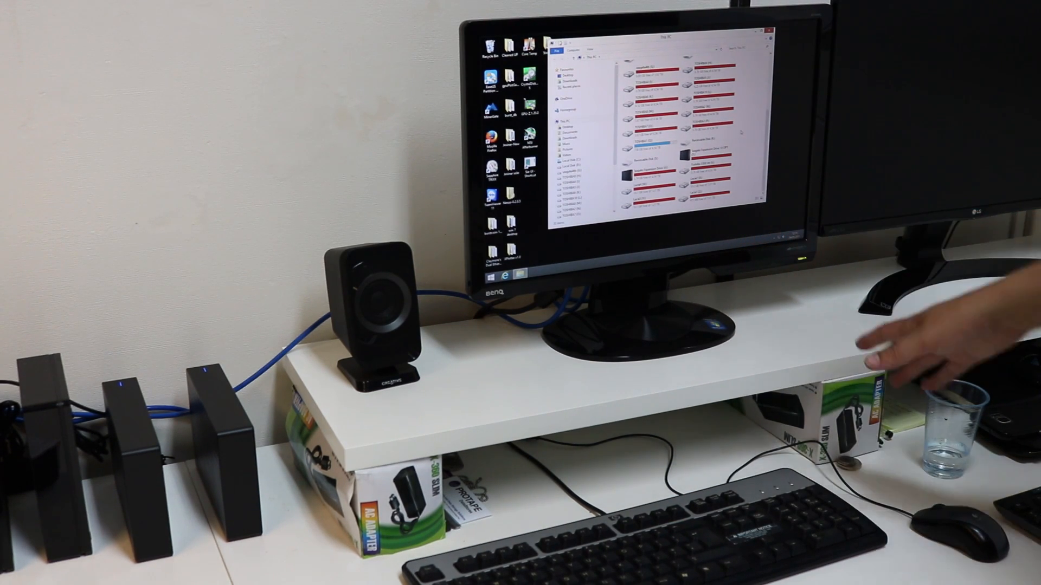